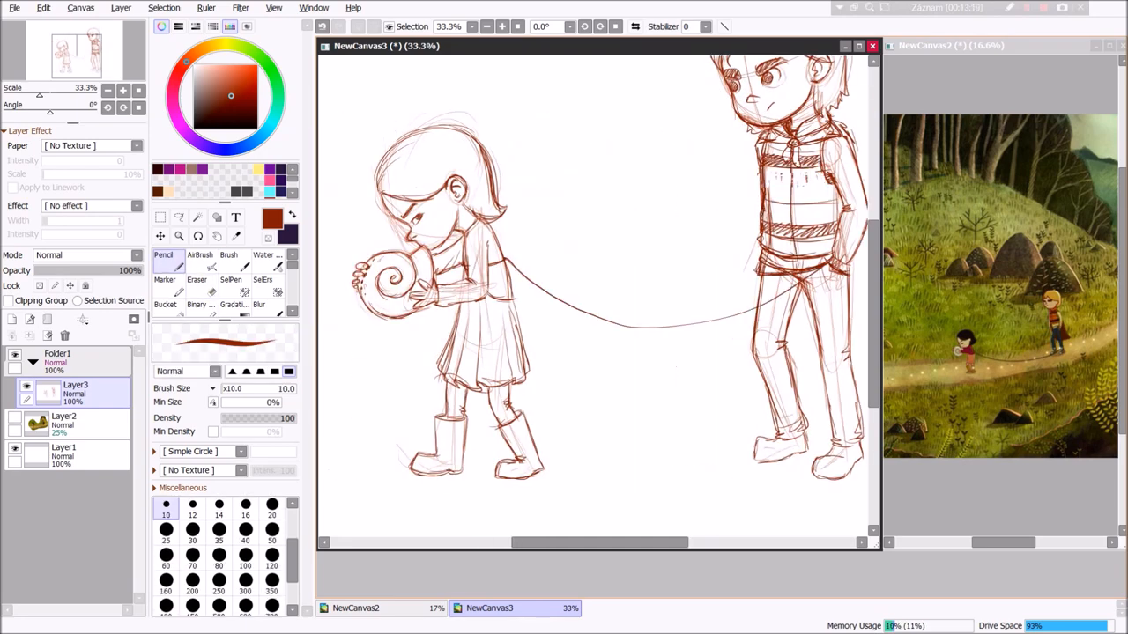
# Trace dark line art over the faded girl sketch on Layer3 with the Pencil
pyautogui.scroll(-3)
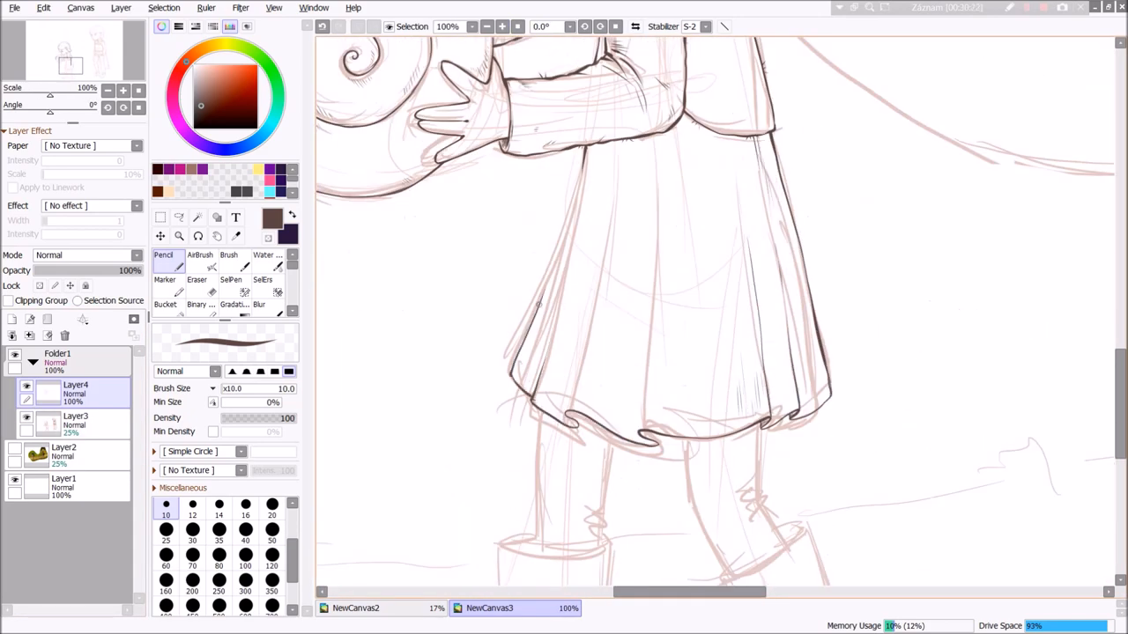
# Ink the girl's hands, skirt and the boy's face on Layer4 and Layer5 at stabilizer S-2
pyautogui.scroll(-3)
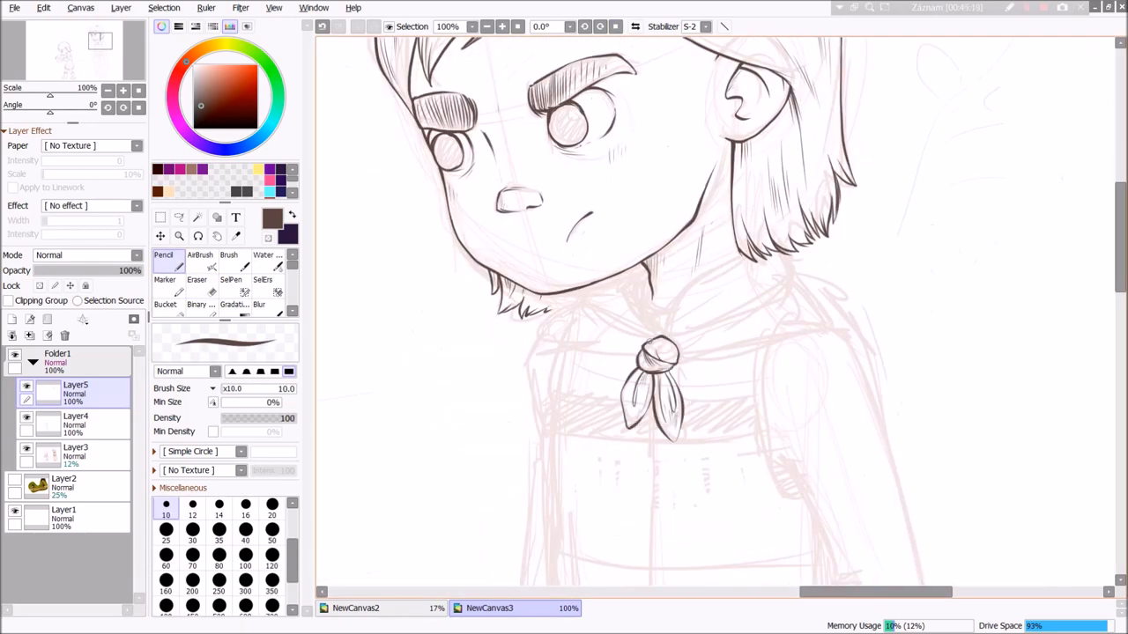
pyautogui.scroll(-3)
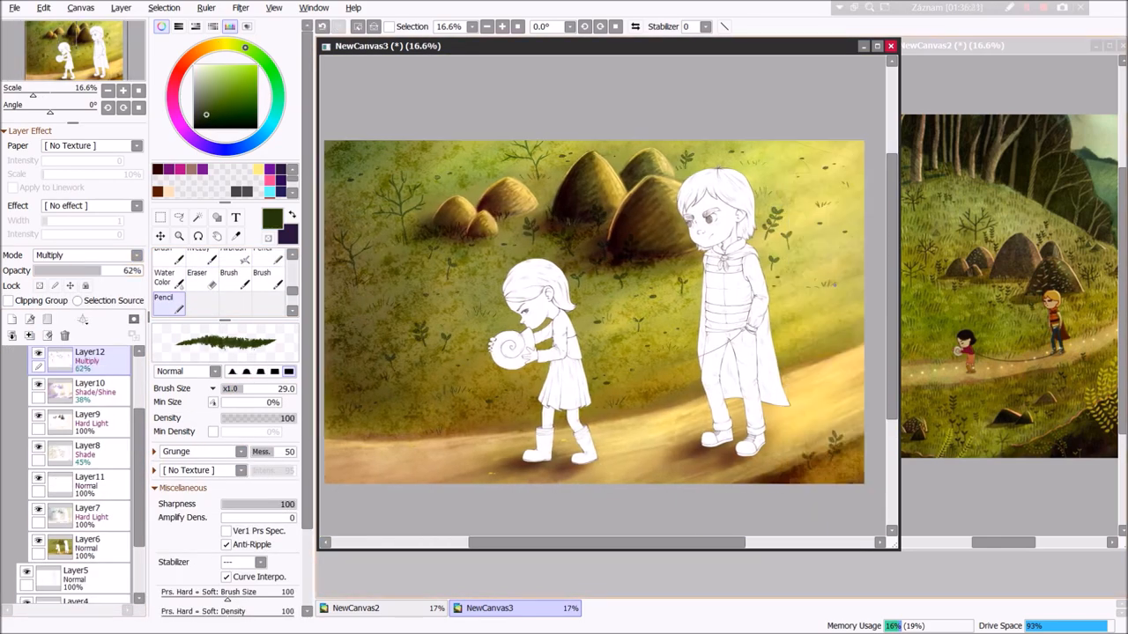
# Paint grass, haystacks and the dirt path on Multiply, Shade and Hard Light layers with the Grunge brush
pyautogui.click(200, 256)
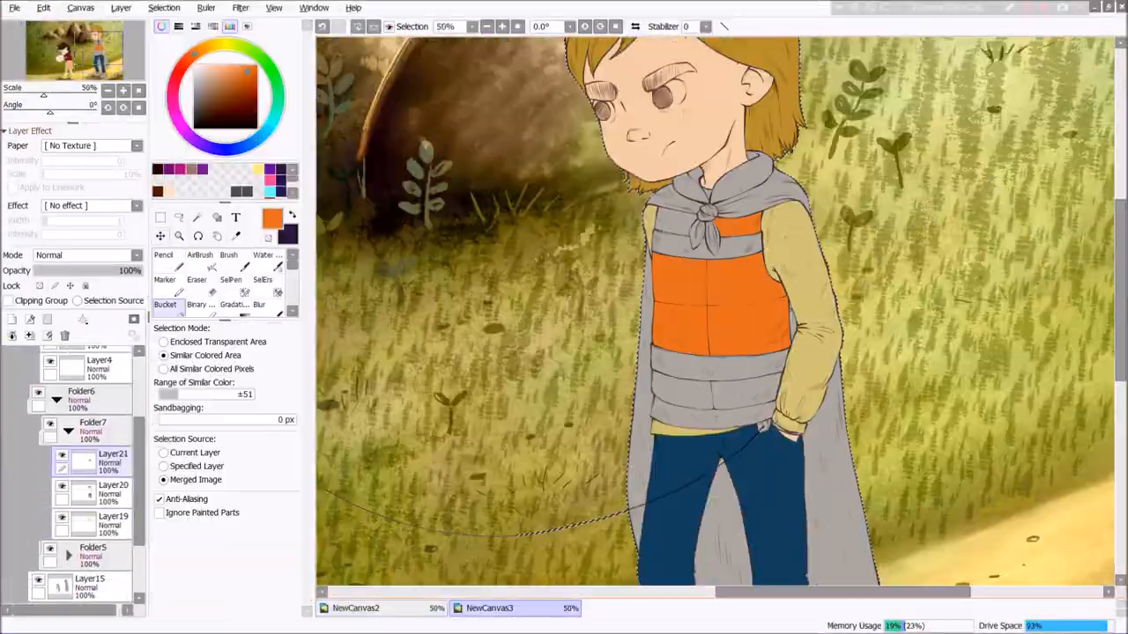
# Bucket-fill the boy's orange vest, blue jeans, red cape and grey shoes on Layer21
pyautogui.click(164, 256)
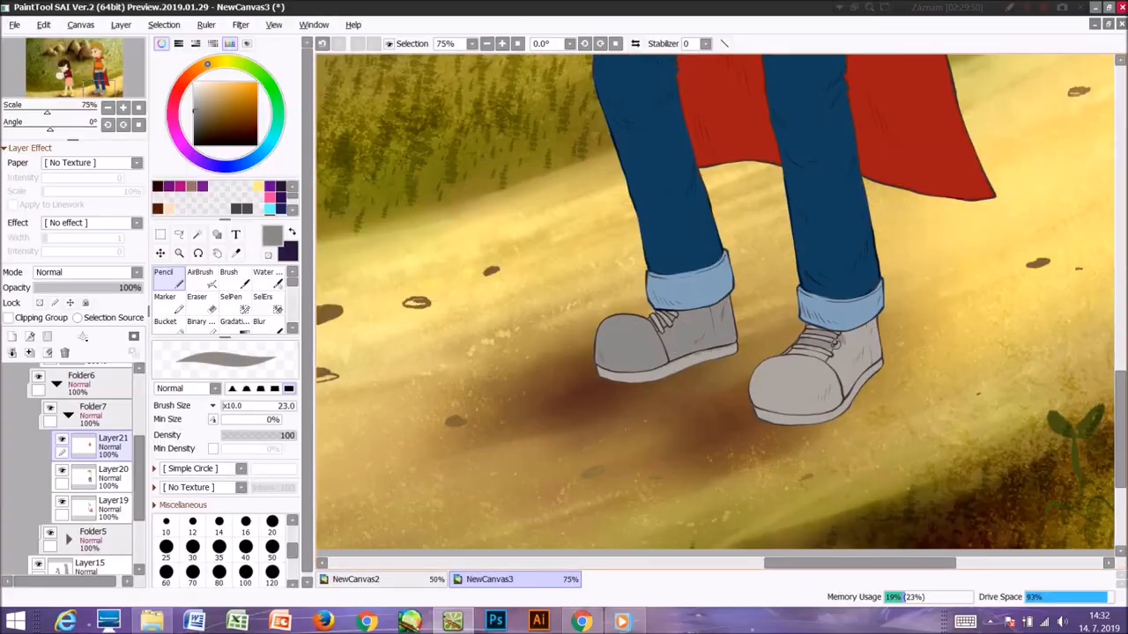
pyautogui.click(580, 617)
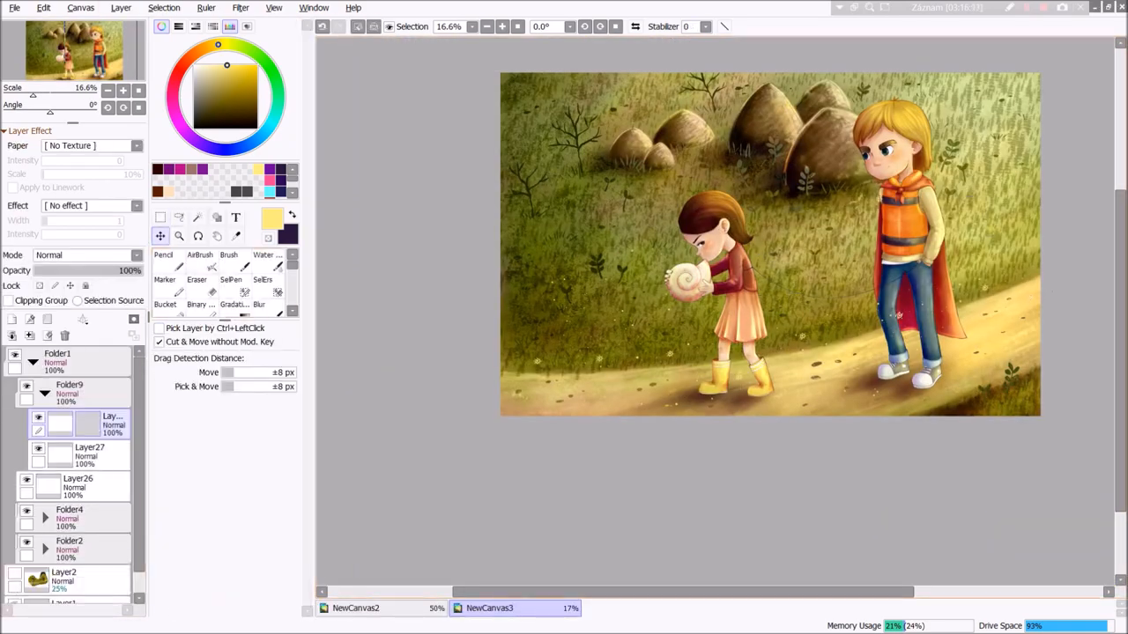
# Fill and shade the girl's red top, peach skirt and yellow boots on layers in Folder9
pyautogui.click(200, 255)
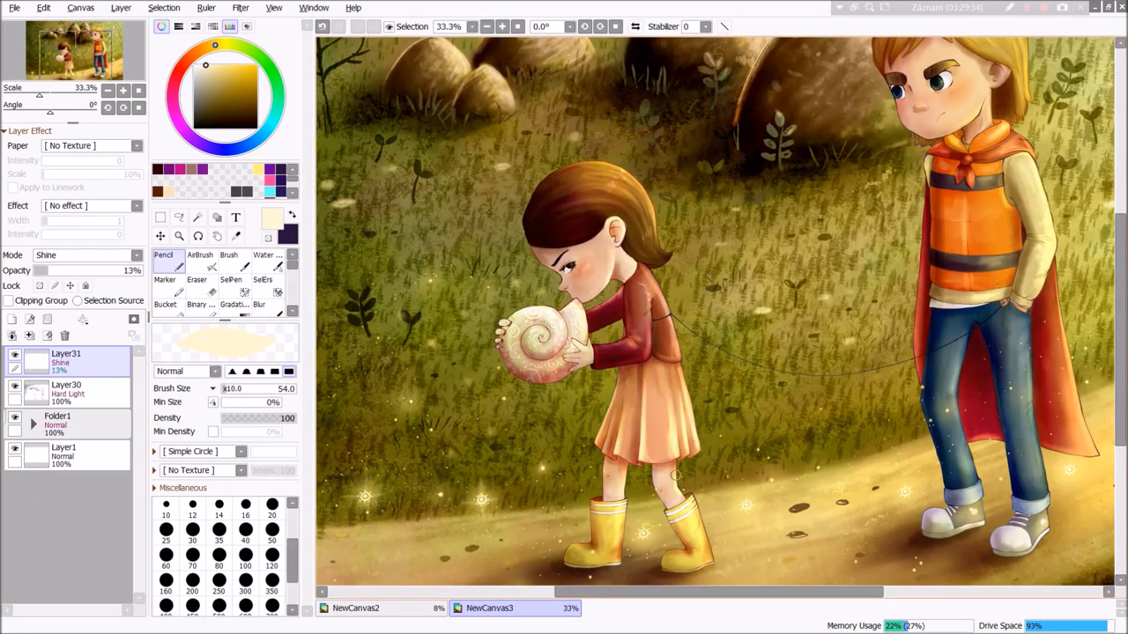
# Dab glowing sparkles over grass and path on Layer31 in Shine mode at 13% opacity
pyautogui.scroll(-3)
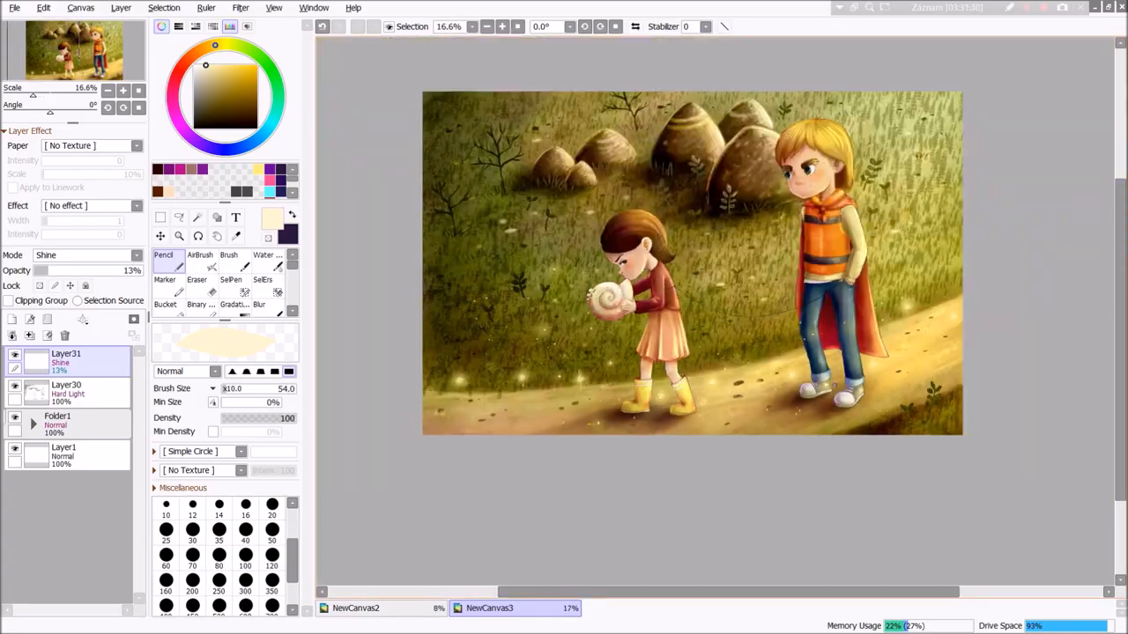